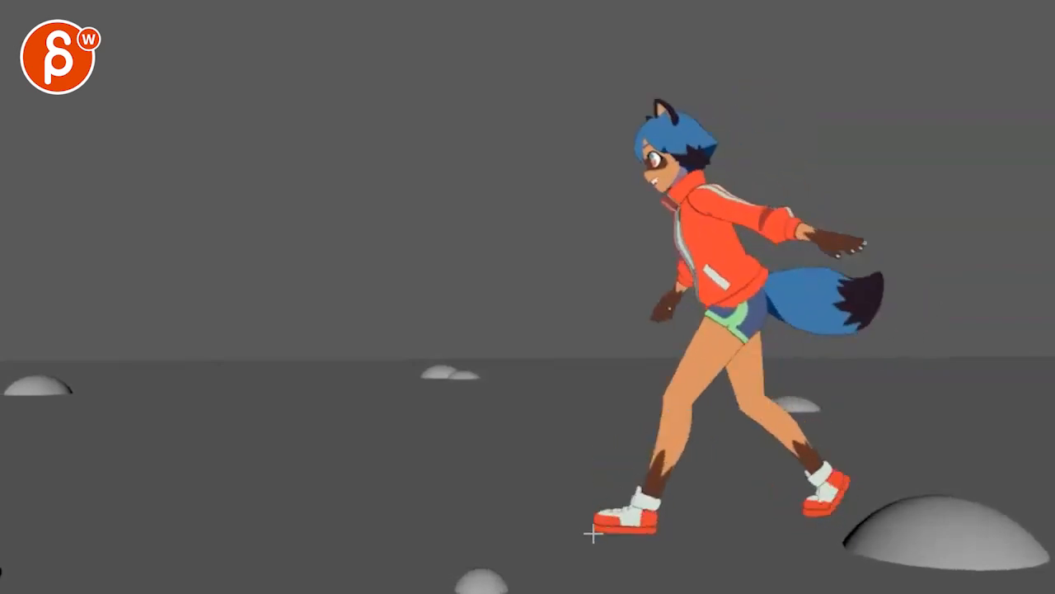
# Scrub the run forward to the stride pose with her arm swung ahead
pyautogui.moveTo(594, 536); pyautogui.dragTo(560, 173)
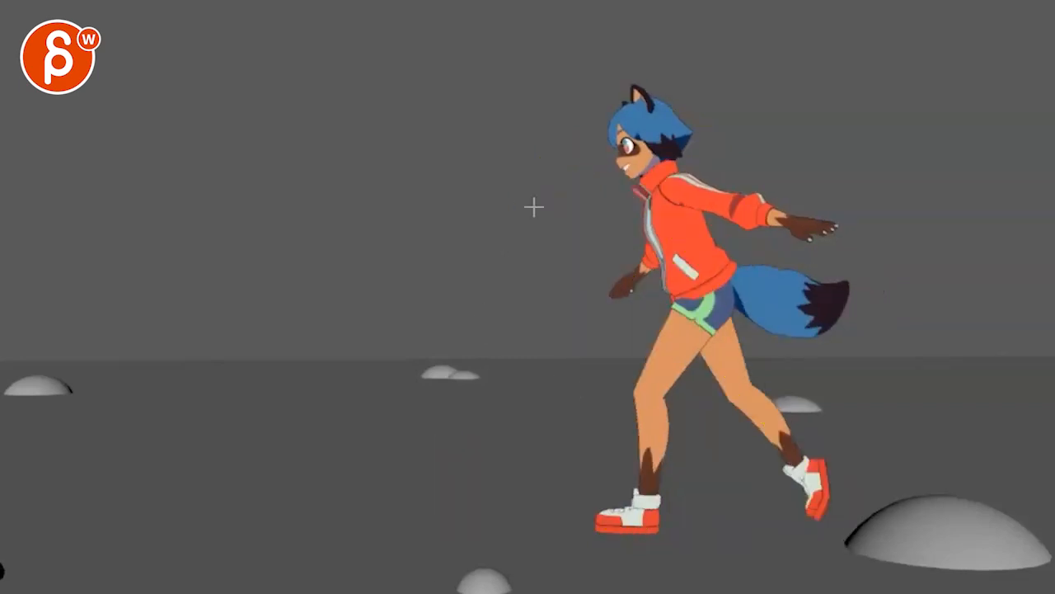
pyautogui.moveTo(429, 178); pyautogui.dragTo(630, 486)
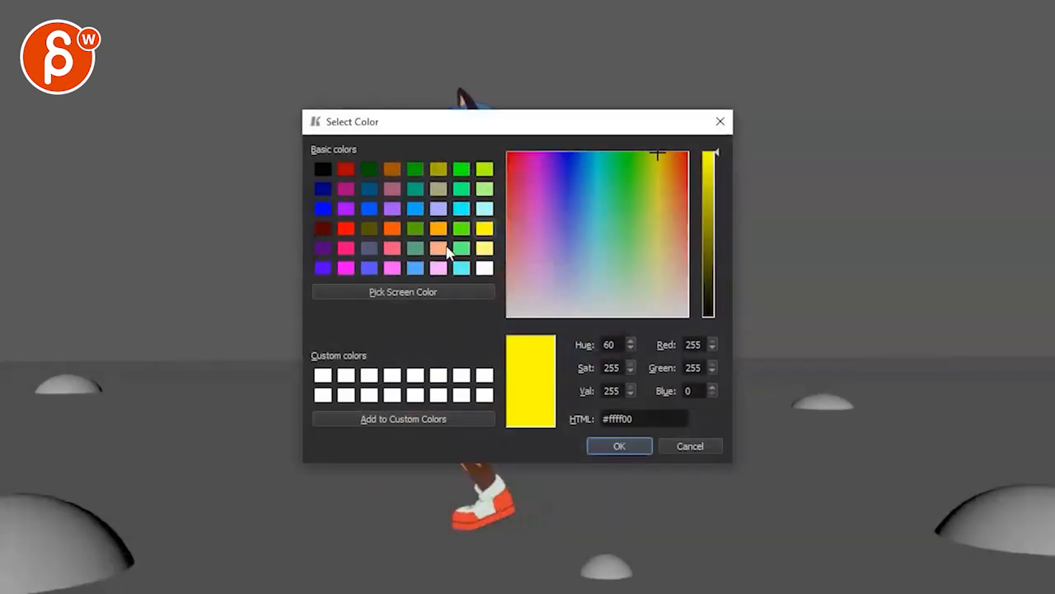
# Choose #ffff00 yellow as the annotation colour and confirm it
pyautogui.click(620, 445)
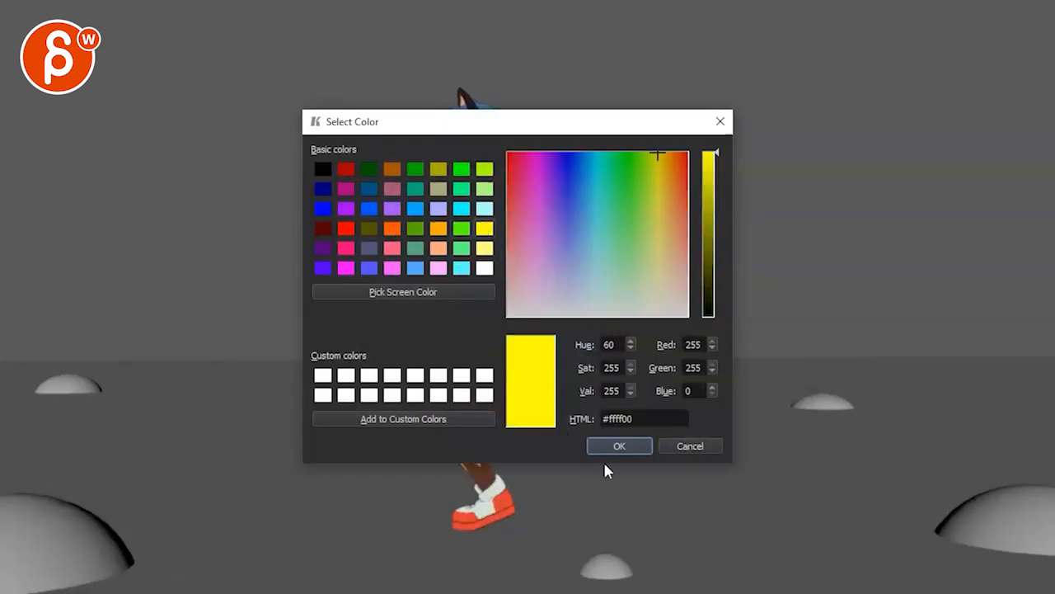
pyautogui.click(620, 445)
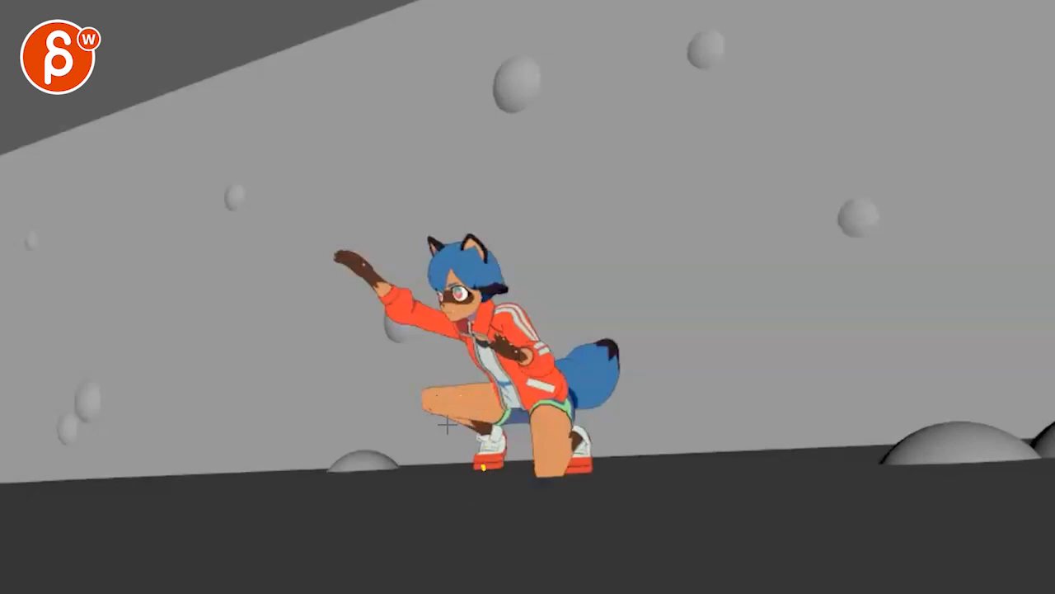
# Scrub to the crouched landing frame with one arm reaching forward
pyautogui.moveTo(376, 416); pyautogui.dragTo(486, 403)
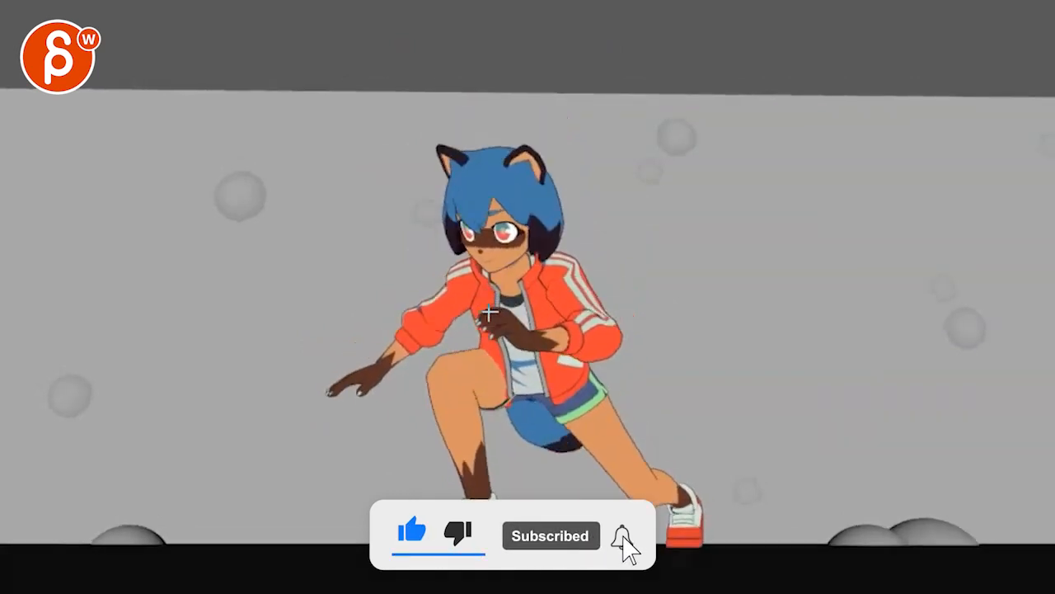
# Advance the playhead to the low lunge pose frame
pyautogui.click(620, 534)
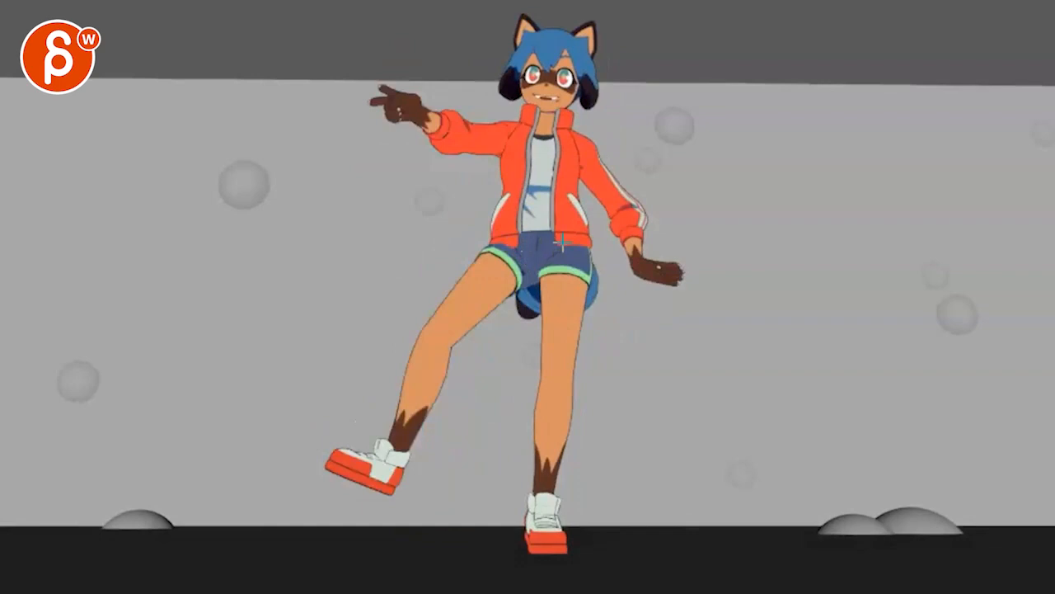
# Draw a yellow line along the supporting leg from foot to hip
pyautogui.moveTo(559, 273); pyautogui.dragTo(541, 524)
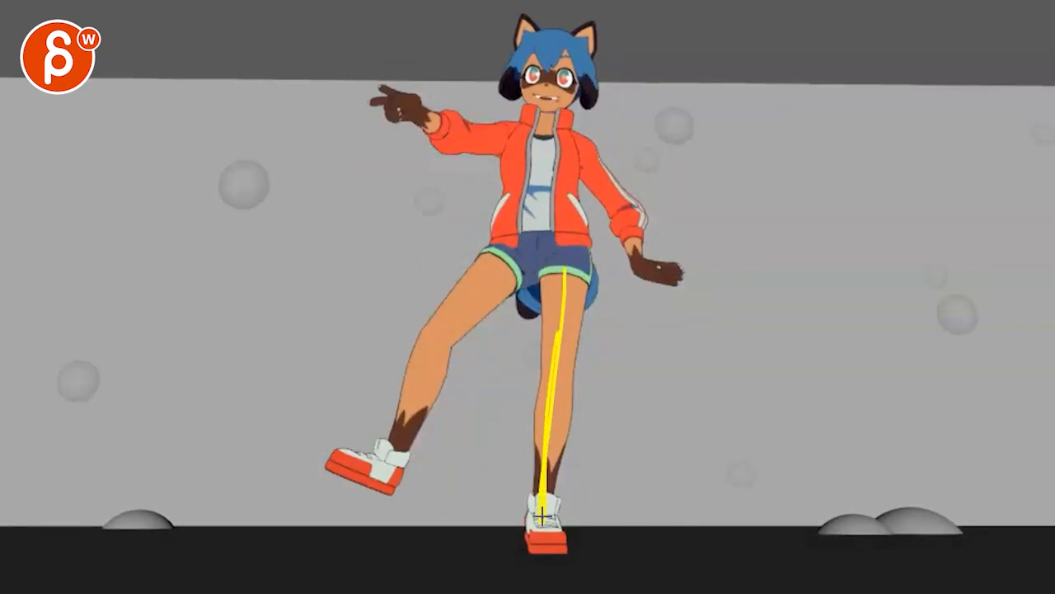